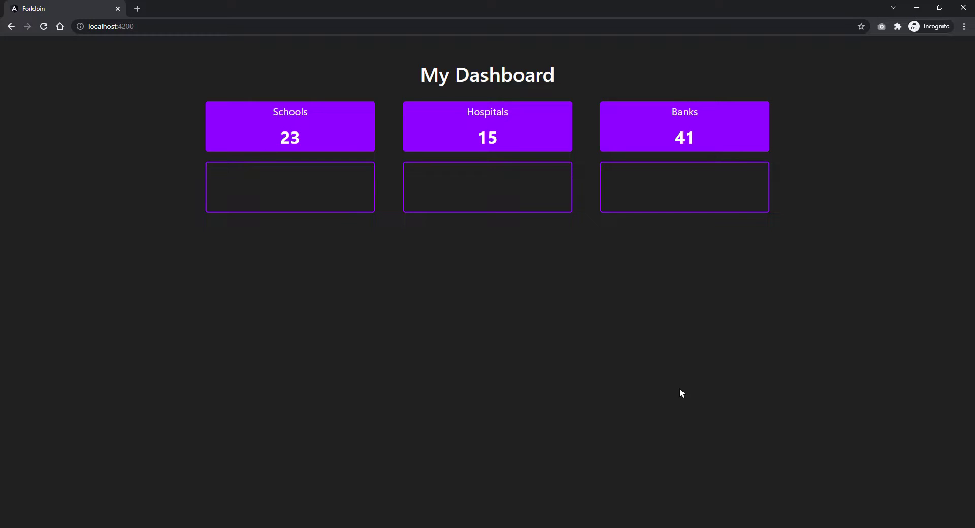
Switch from the Chrome dashboard back to Visual Studio Code
key(alt+tab)
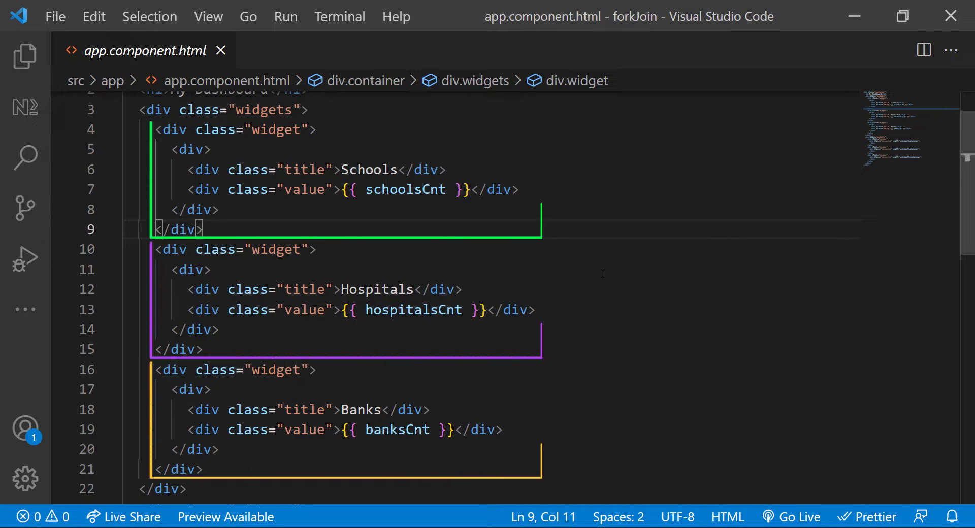
Review the widget and spinner markup in app.component.html, then move to app.component.ts
scroll(down, 3)
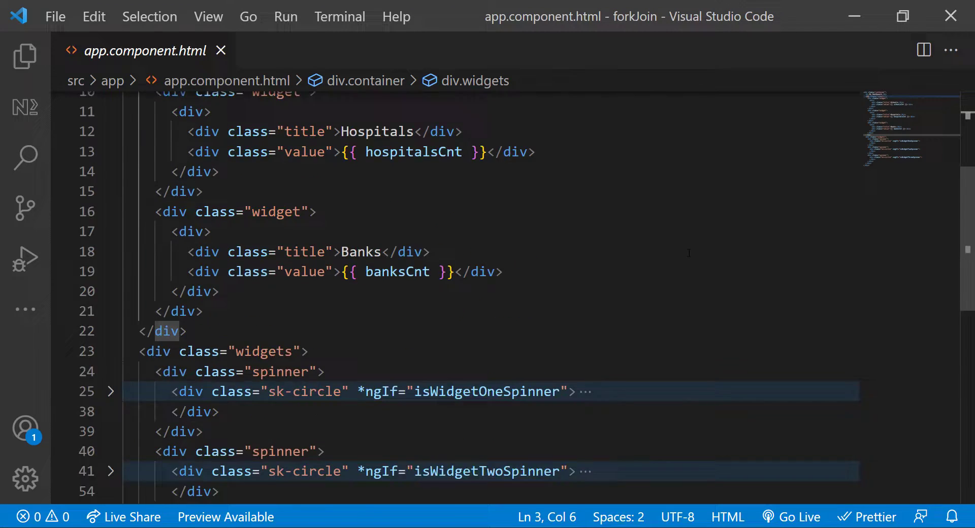
scroll(down, 3)
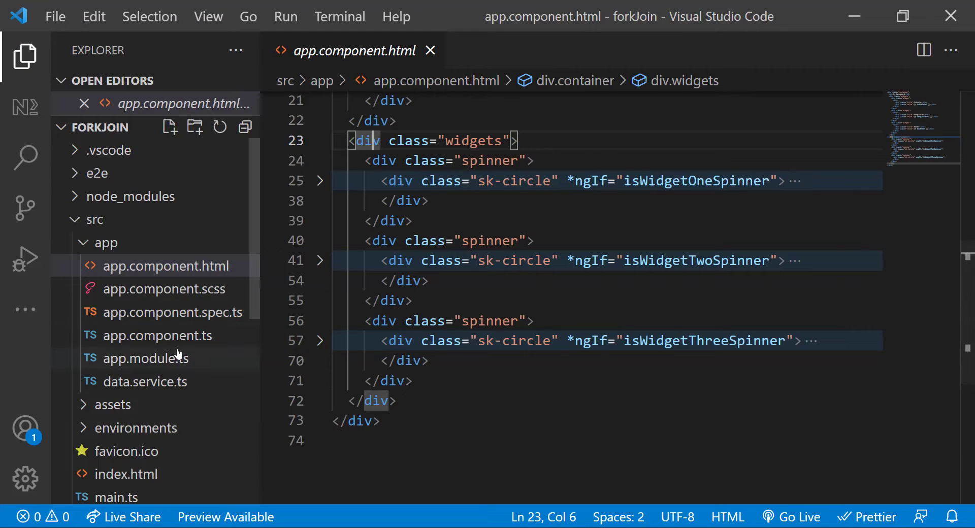
click(157, 335)
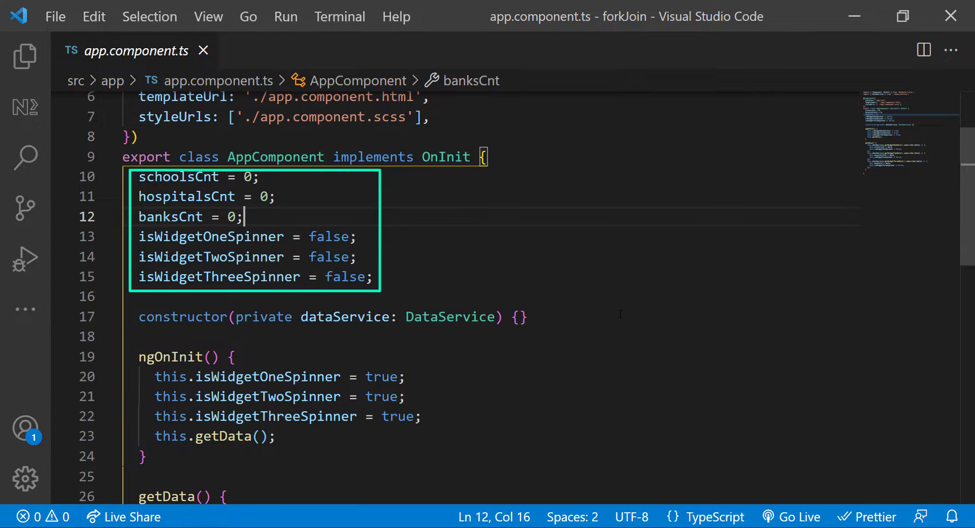
scroll(down, 3)
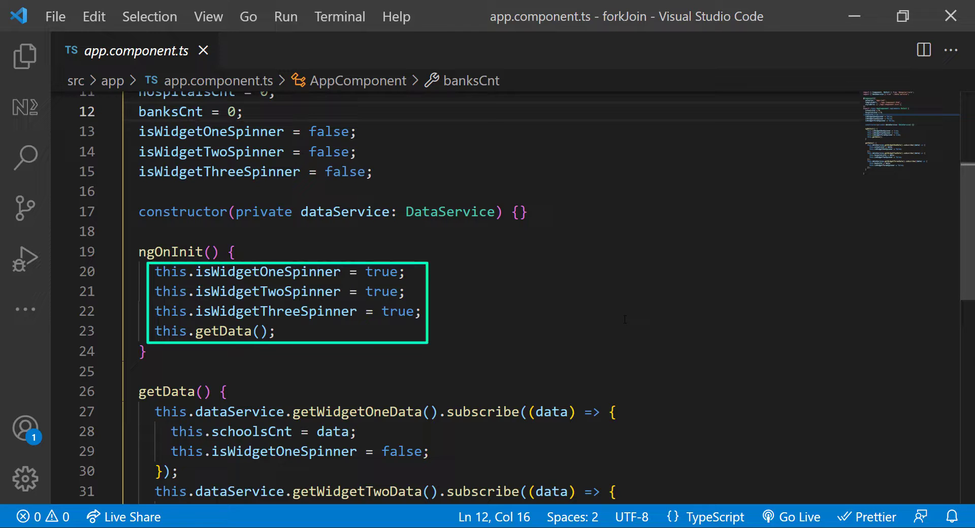
scroll(down, 3)
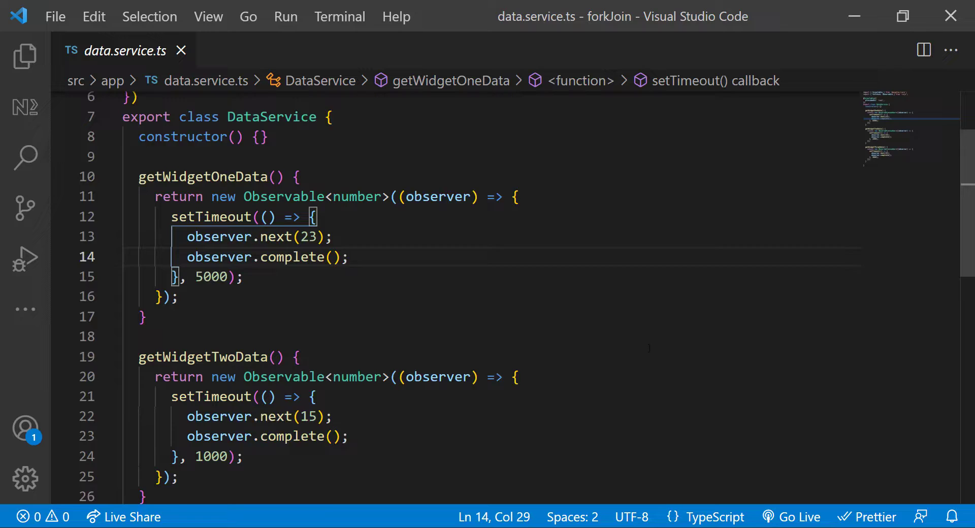
Review data.service.ts down to getWidgetThreeData and return to it from the browser
scroll(down, 3)
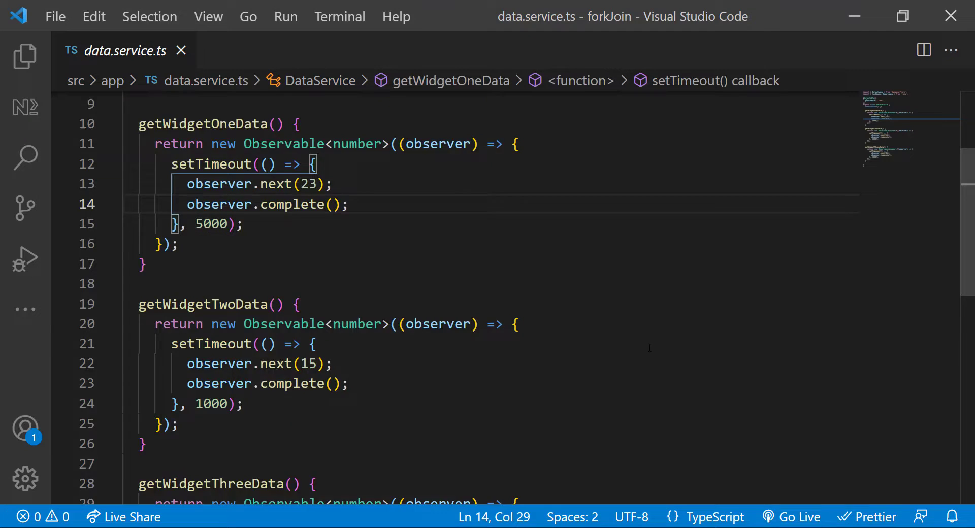
scroll(down, 3)
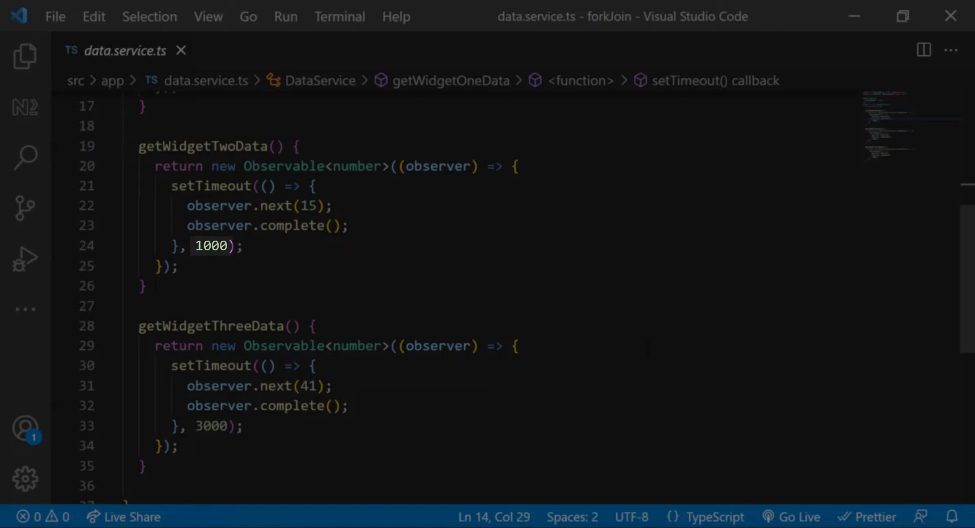
scroll(down, 3)
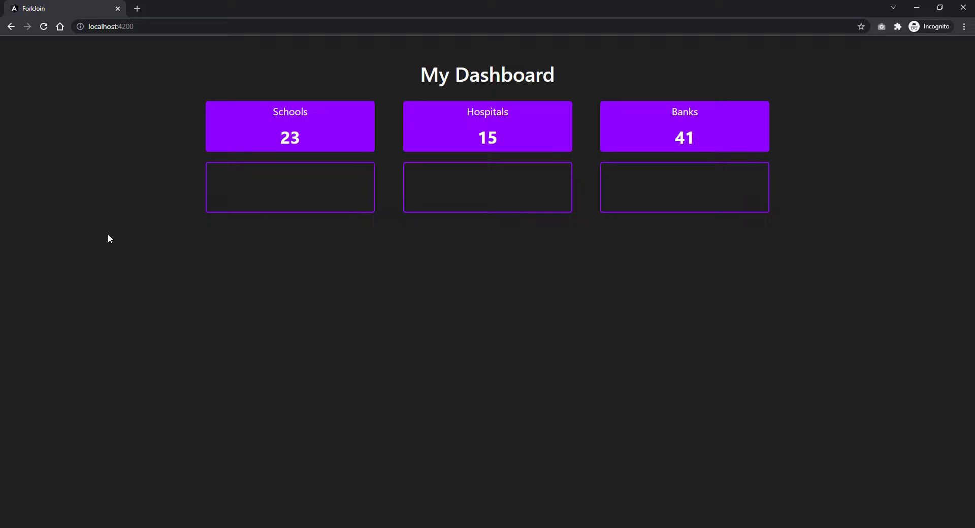
mouse_move(297, 382)
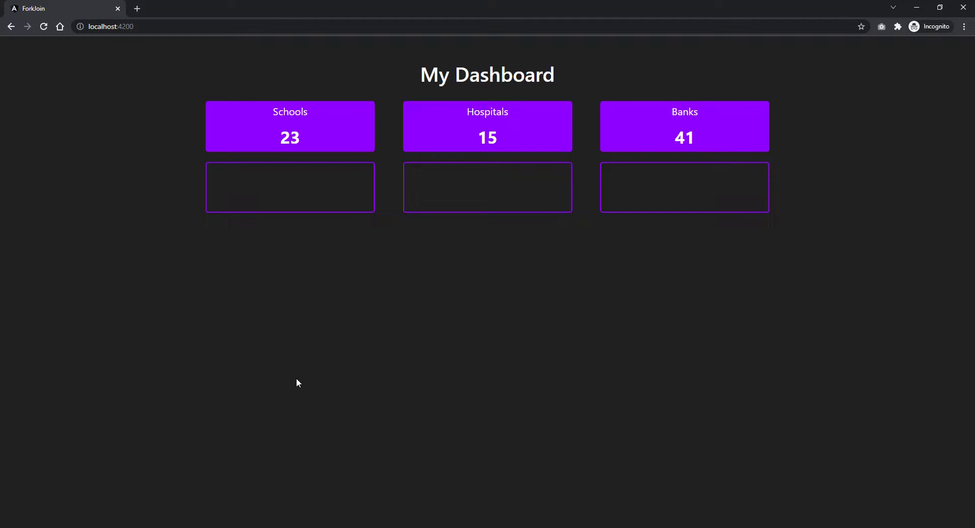
key(alt+tab)
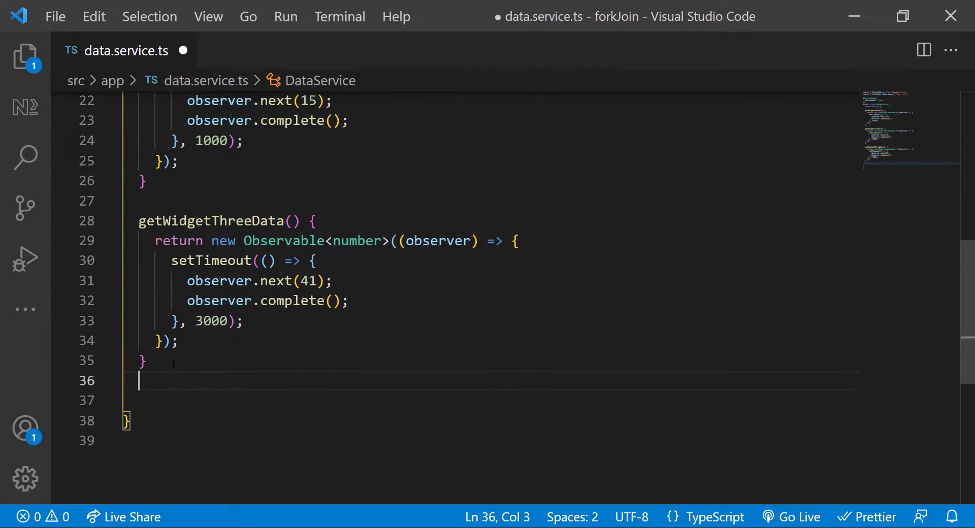
Write a getAllData() method defining observableOne, observableTwo and observableThree and begin its return
text(g)
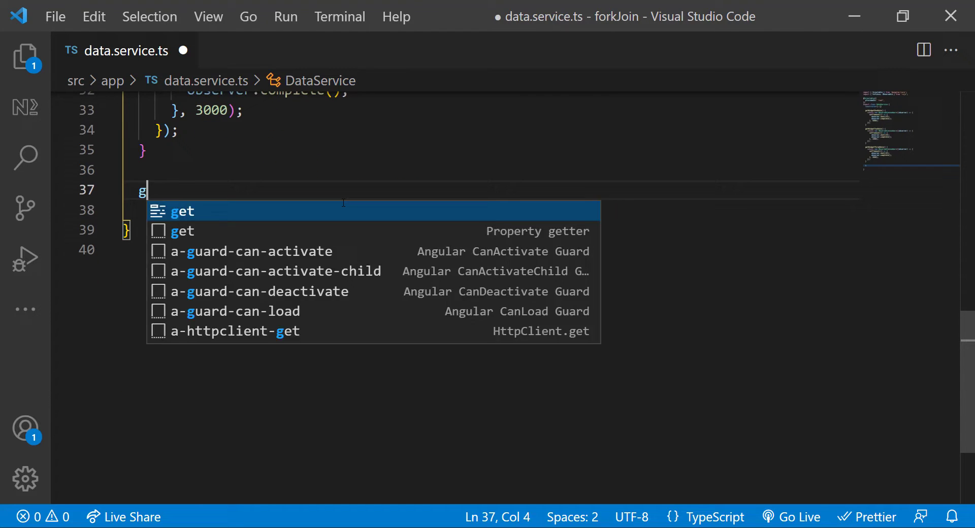
text(etAllData())
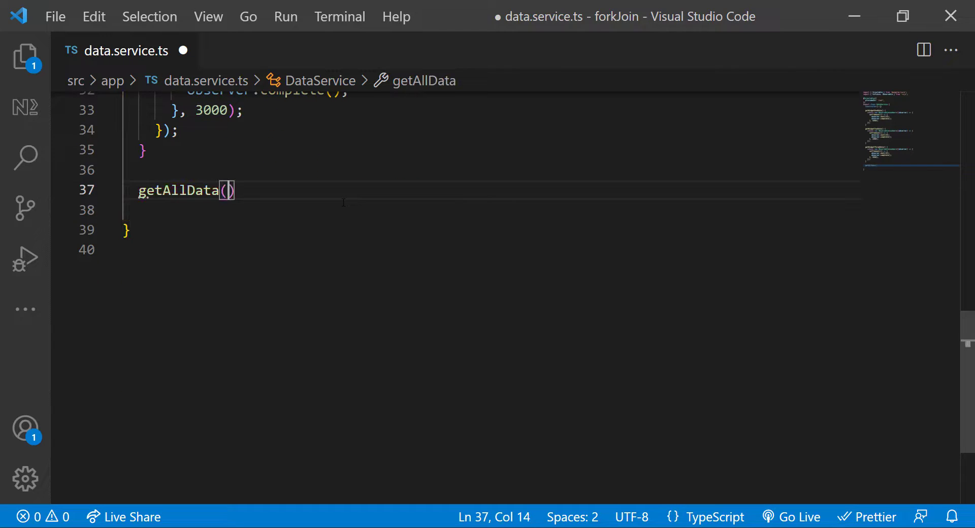
text({)
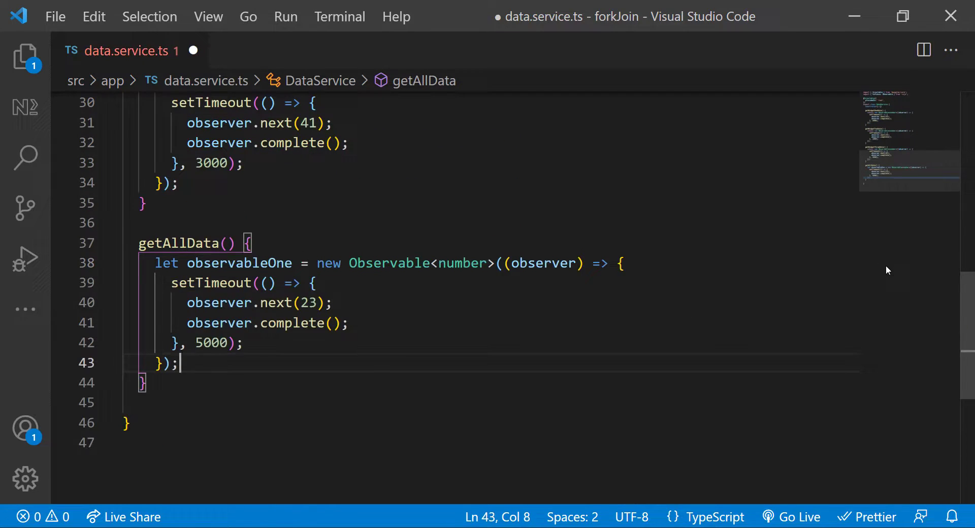
scroll(down, 3)
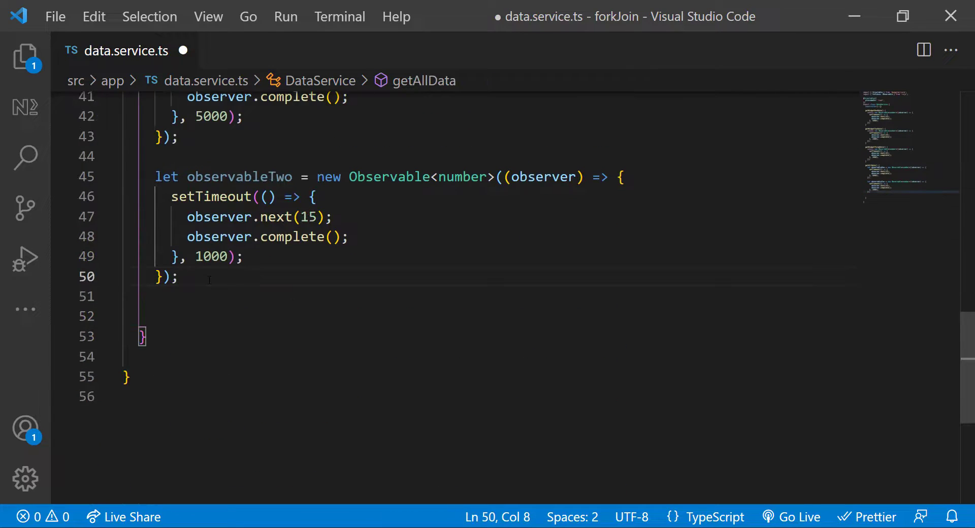
text(let observableThree = new Observable<number>((observer) => {)
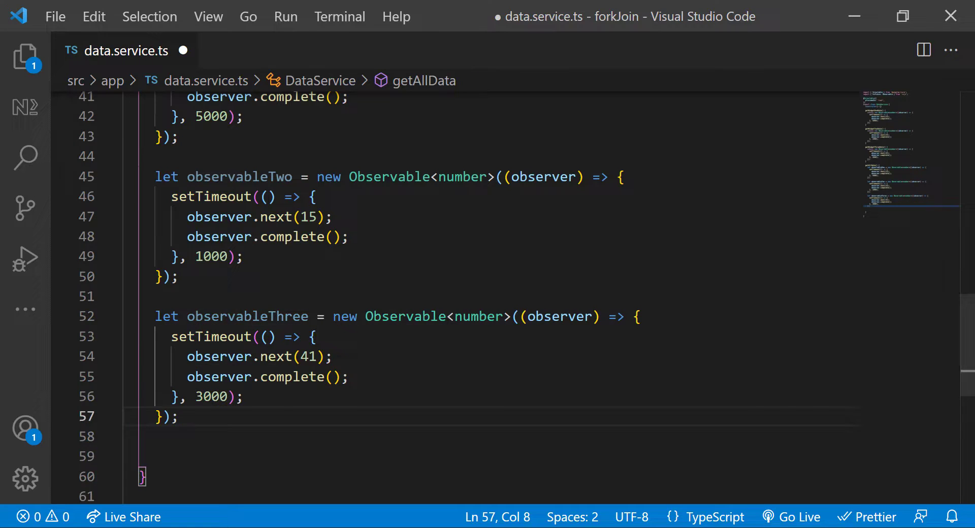
text(return forkJoin([)
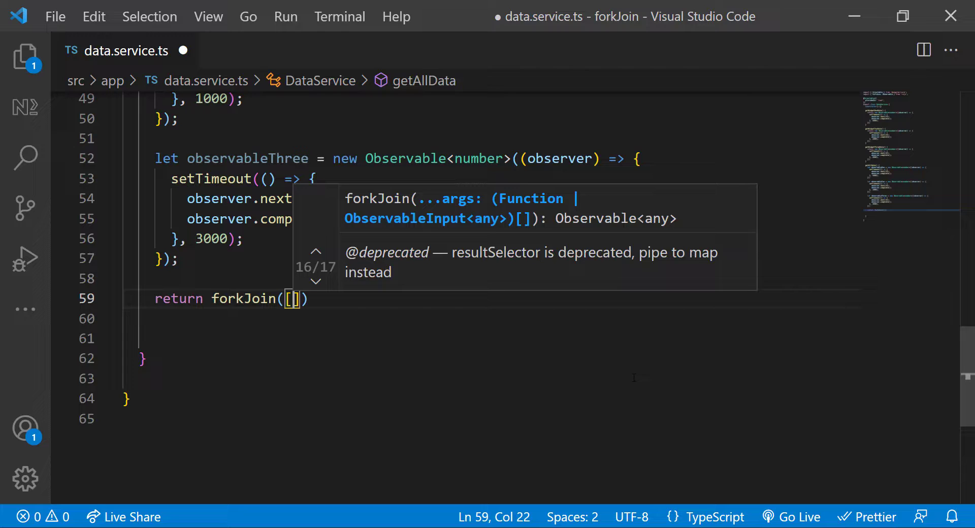
Return forkJoin([observableOne, observableTwo, observableThree]) from getAllData and save the service
text(observableOne, observableTwo,)
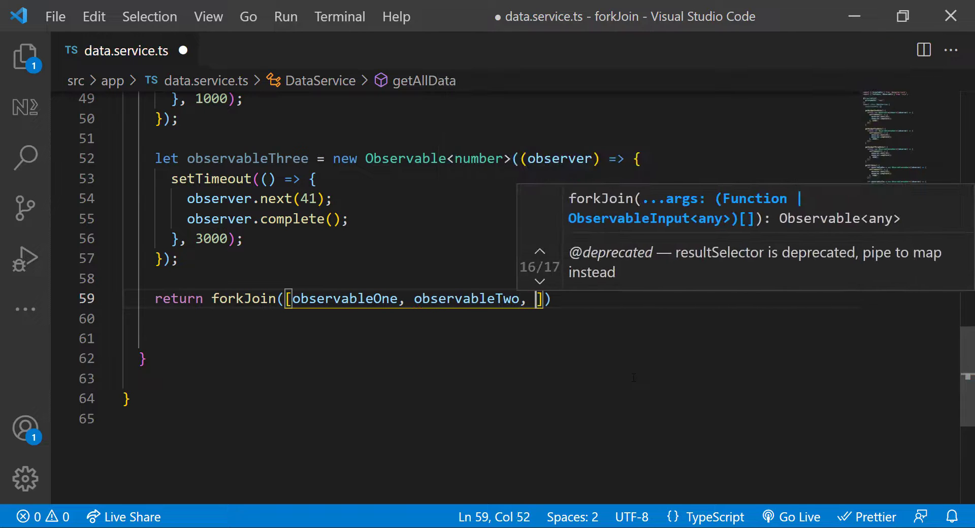
text(observableThree)
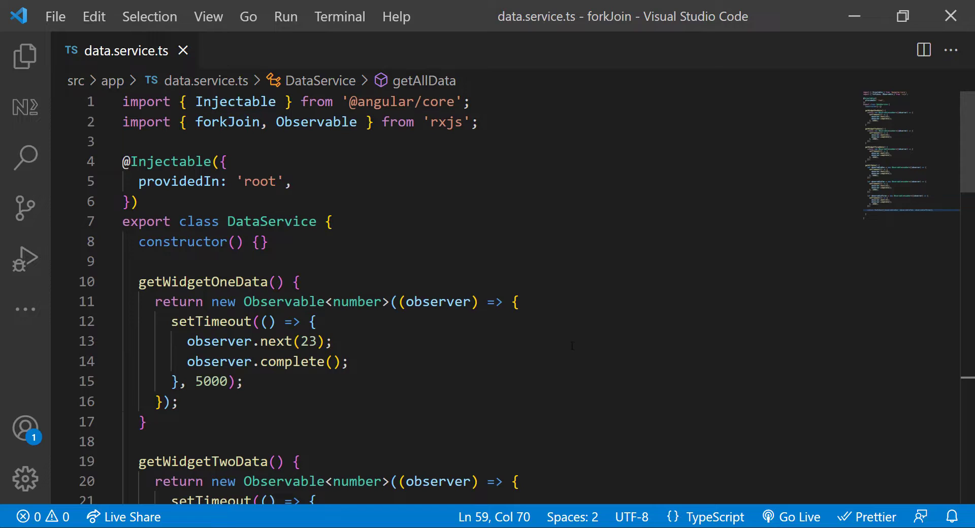
click(24, 55)
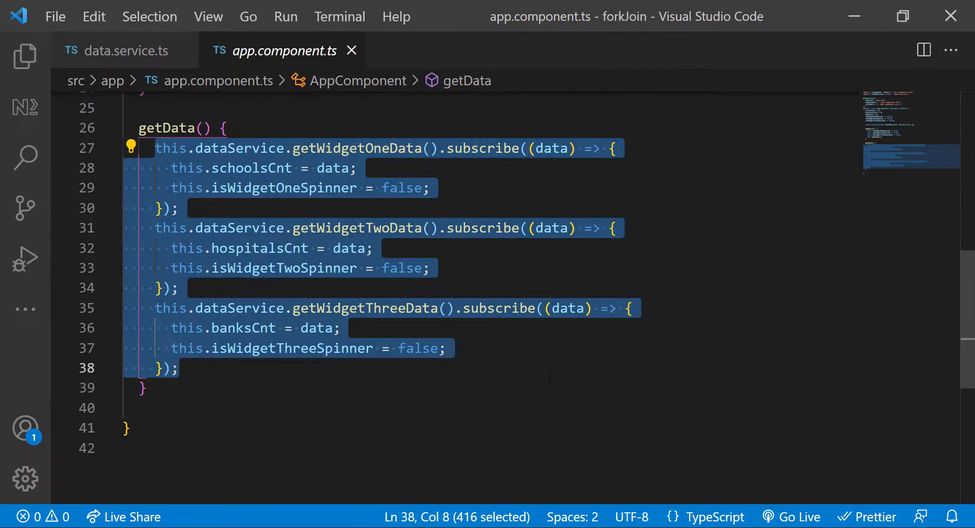
Replace getData's three subscriptions with this.dataService.getAllData().subscribe(res => { })
text(this)
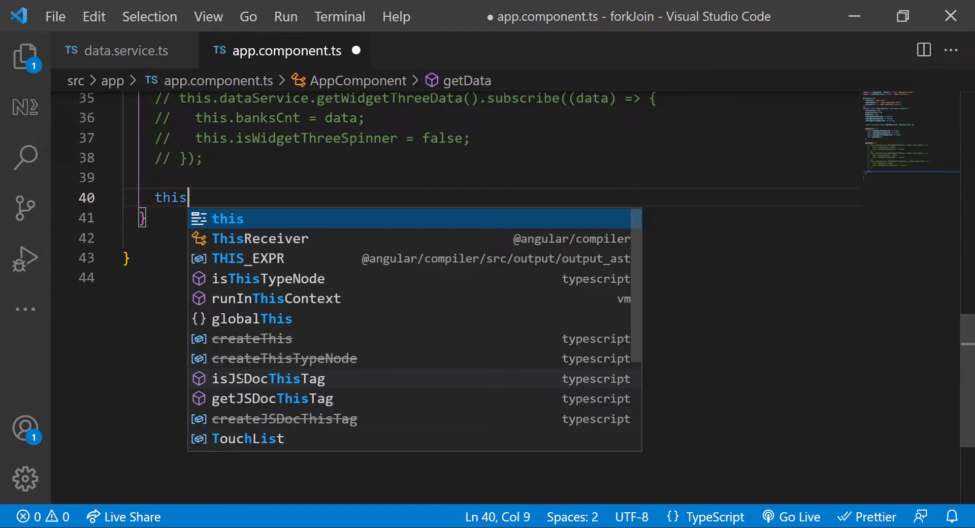
text(.dataService.getAllData().subscribe(res => {)
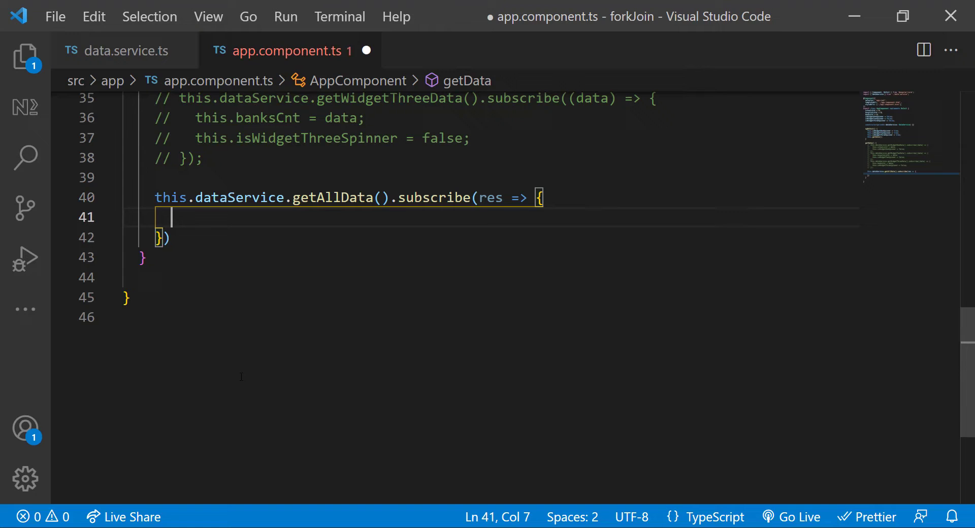
text(this.)
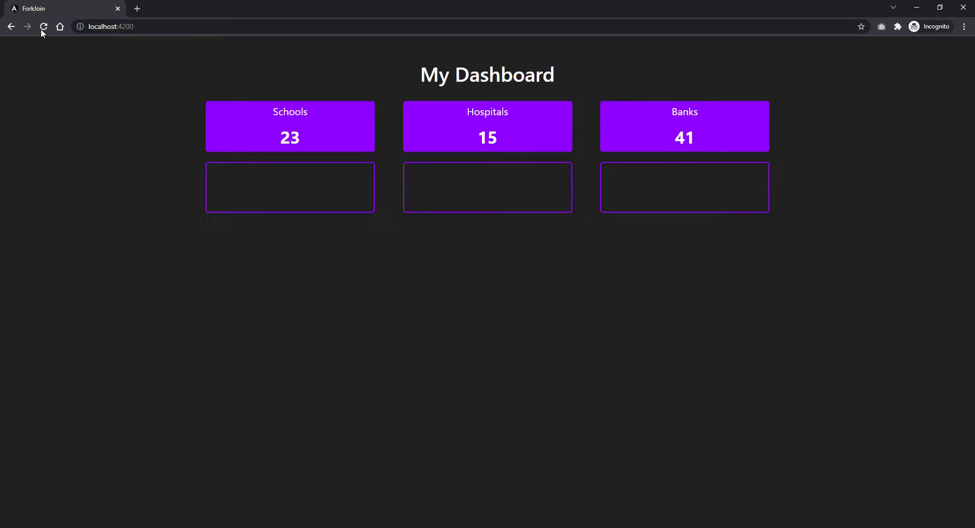
Reload localhost:4200 so all three widgets show spinners while loading together
click(44, 26)
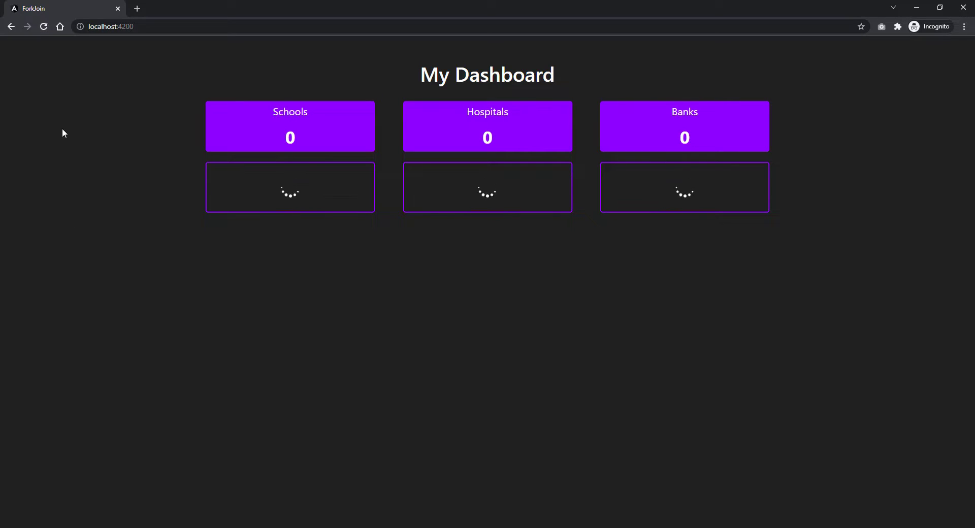